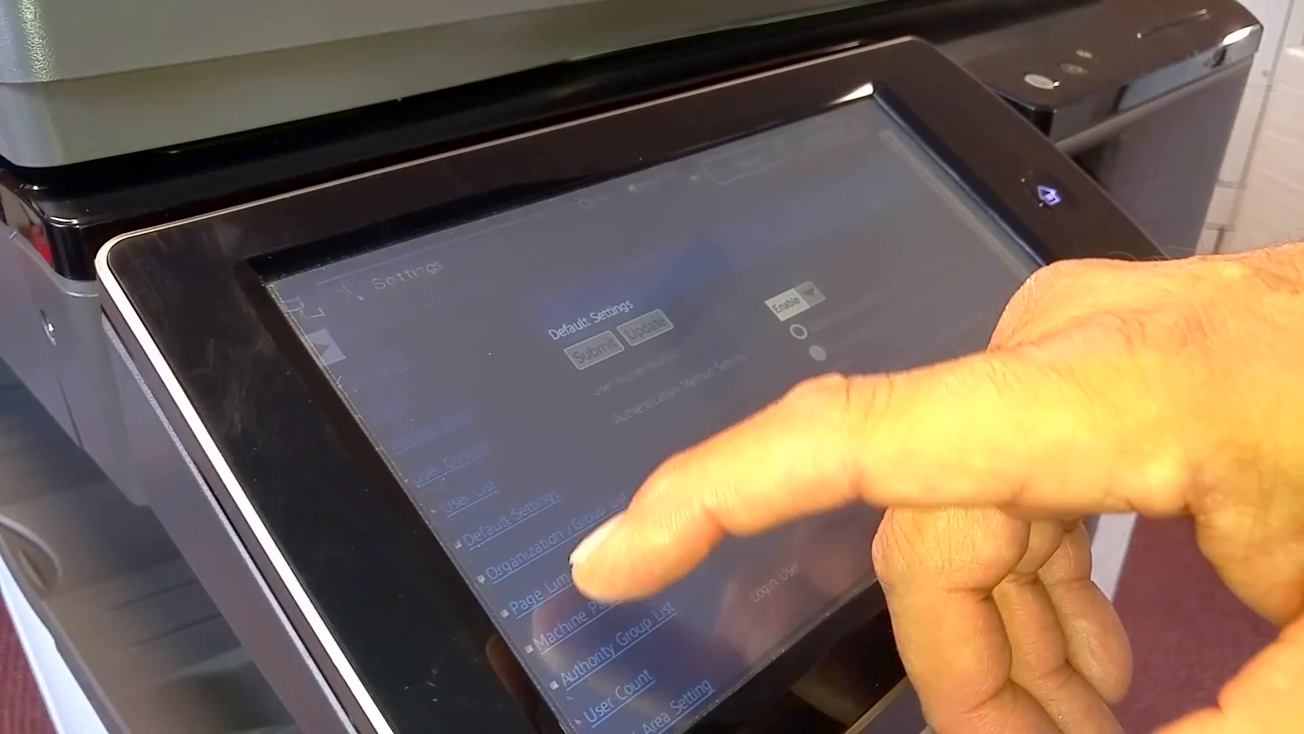
# - Select Page Limit Group List from the User Control menu to show its groups
pyautogui.click(545, 582)
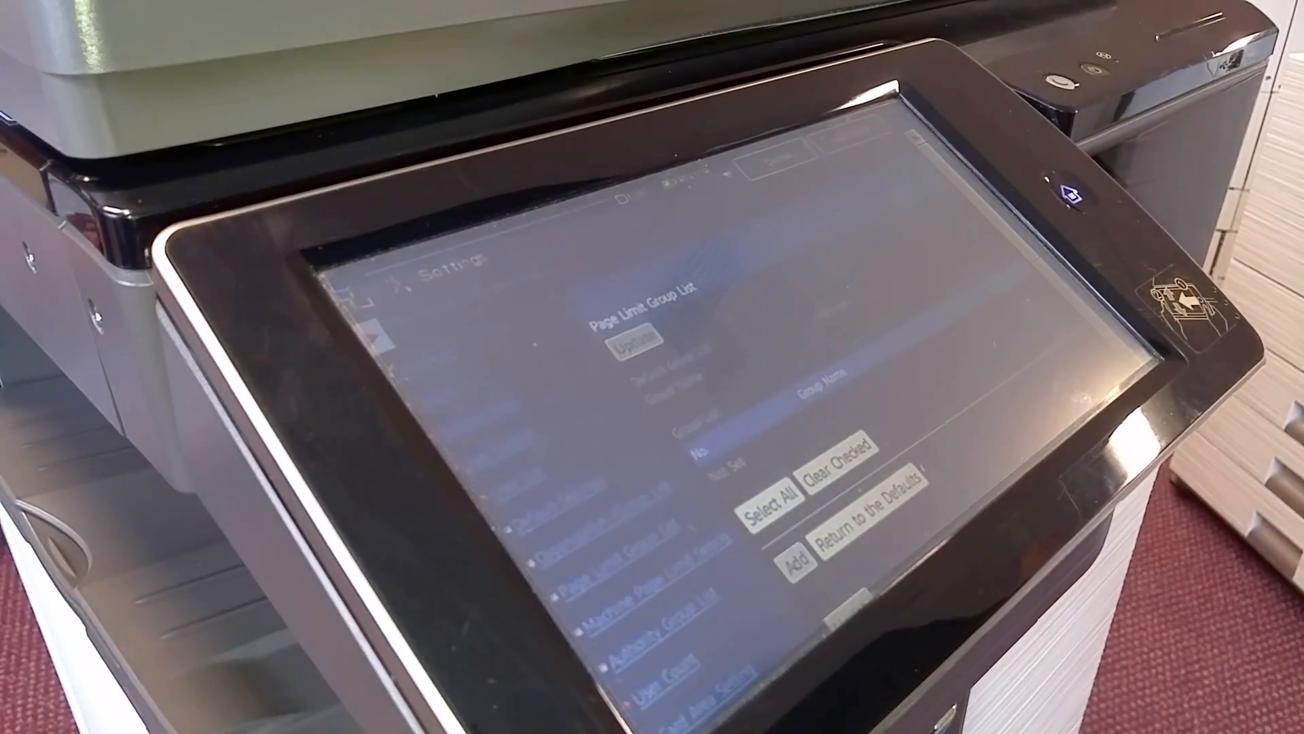